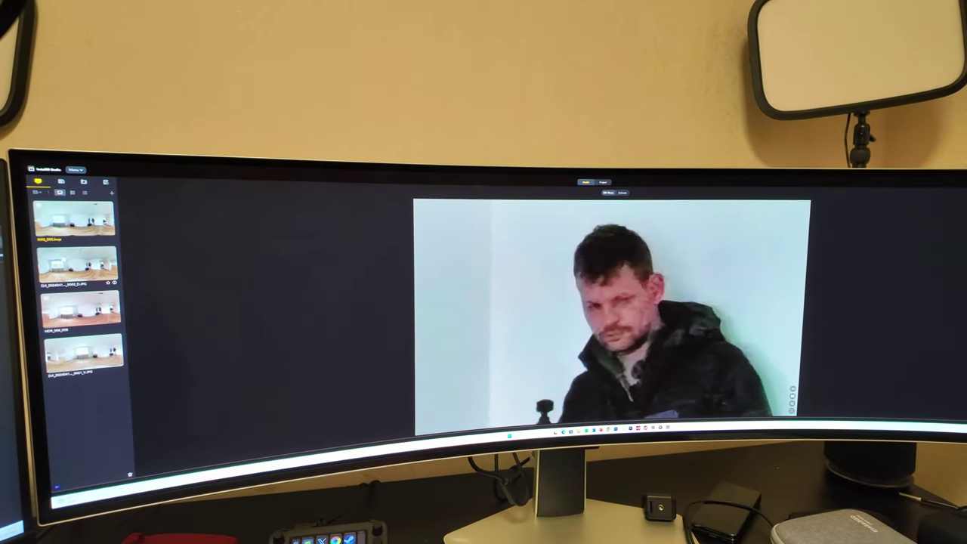
# Load the third library thumbnail, the room photo with the white ceiling, in the viewer.
pyautogui.click(75, 317)
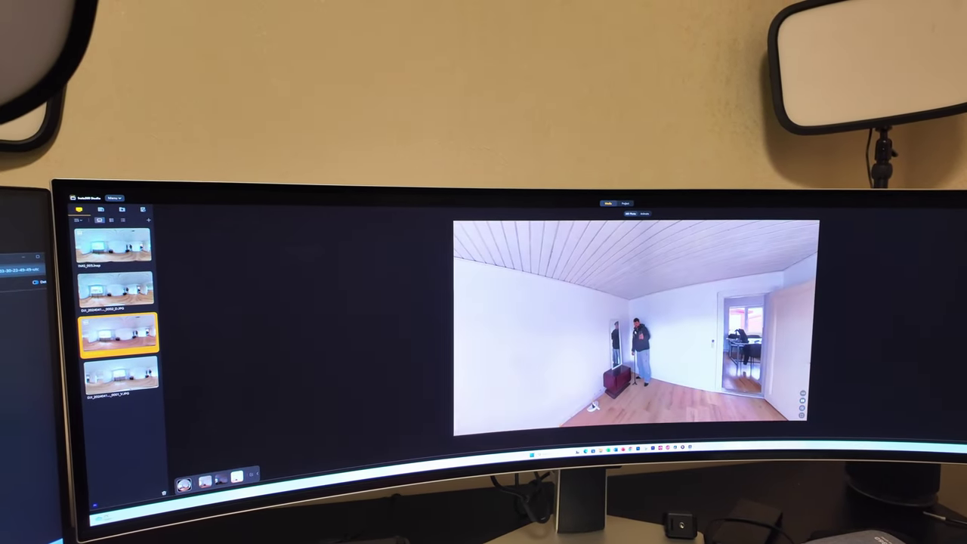
# Look around the room photo, then return to the second clip, the close-up of the man's face.
pyautogui.click(118, 338)
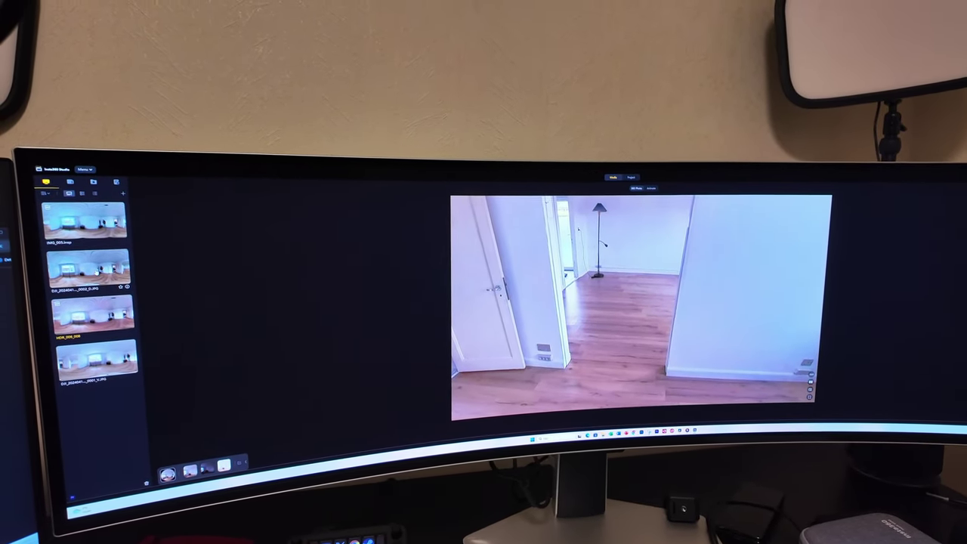
pyautogui.click(91, 275)
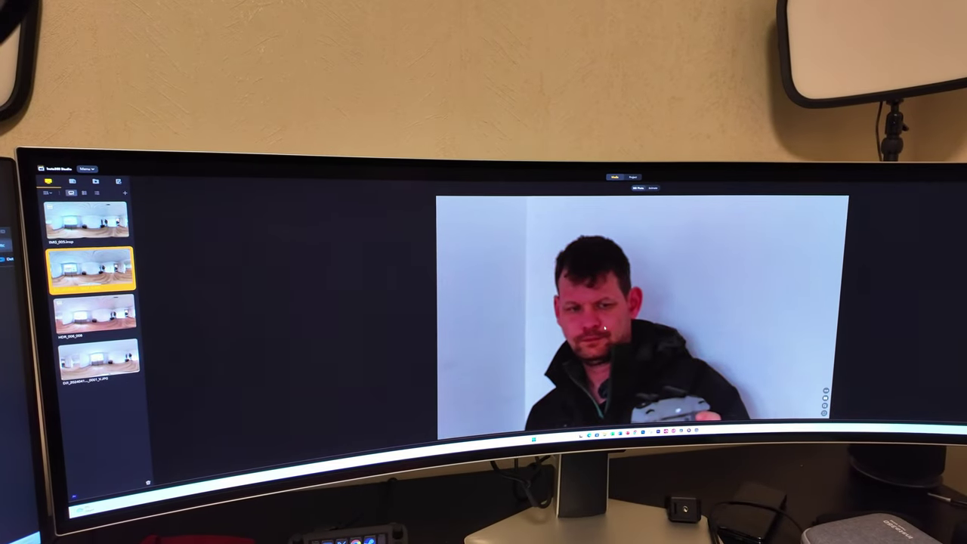